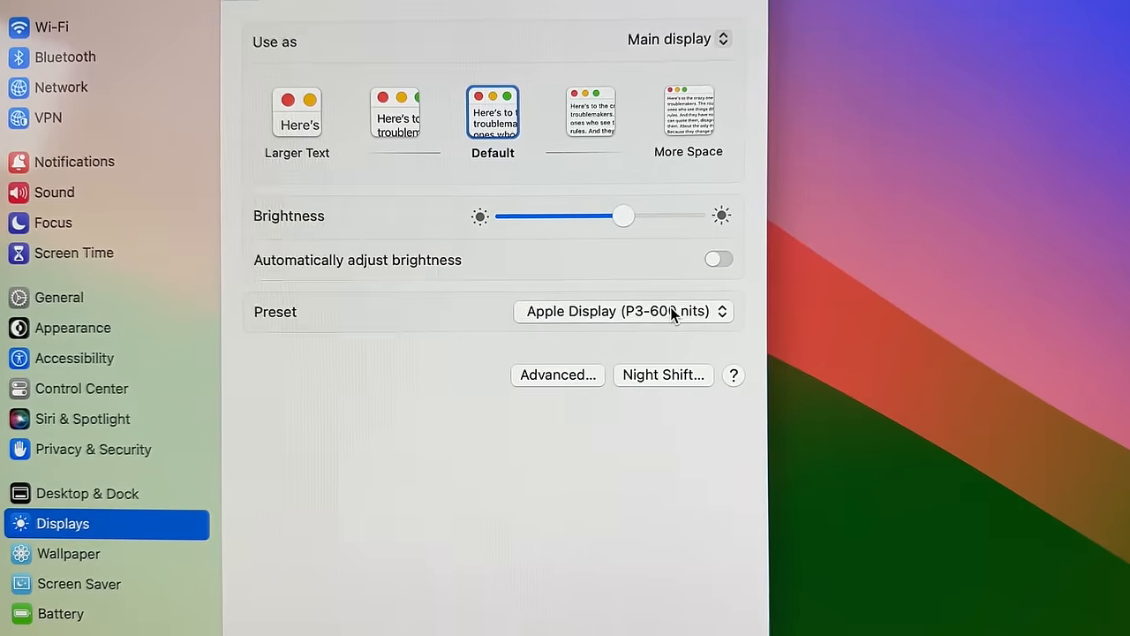
- Open the Displays Preset menu to list presets, with Apple Display (P3-600 nits) still selected
{"action": "left_click", "coordinate": [622, 311]}
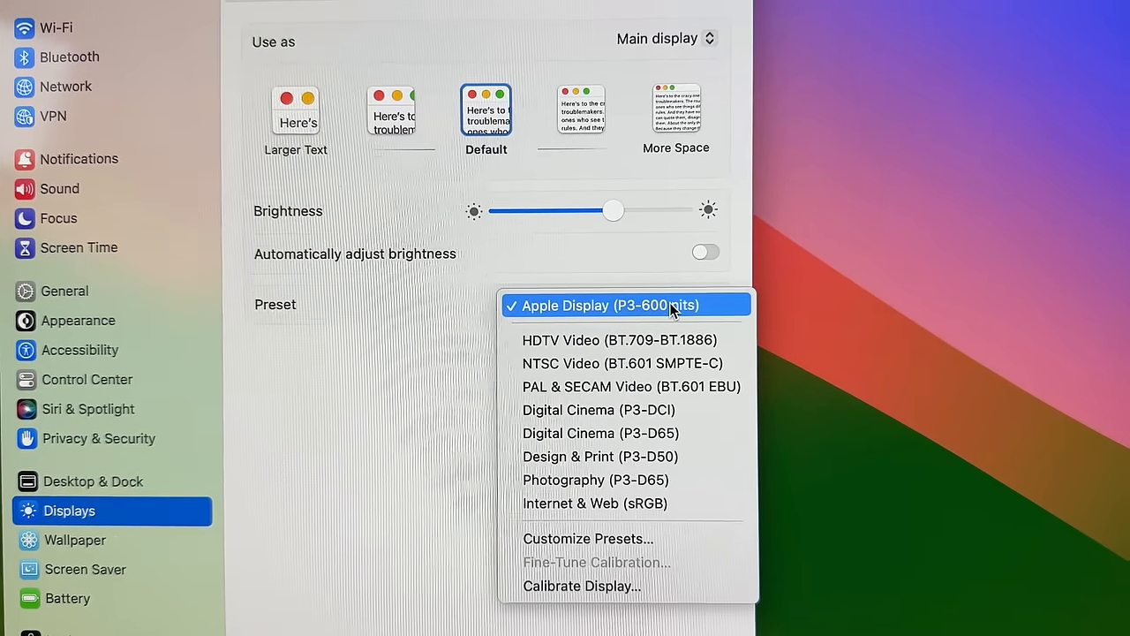